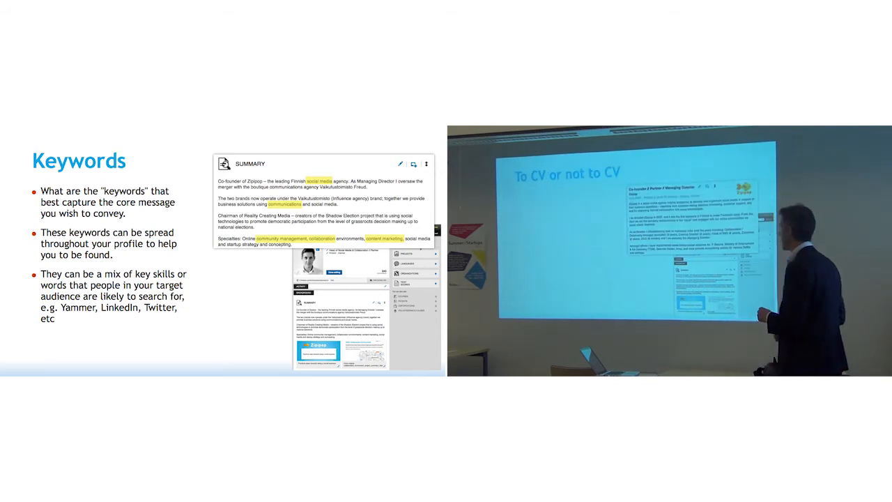
- Advance the slideshow to the 'To CV or not to CV' slide on tailoring LinkedIn profiles
key(right)
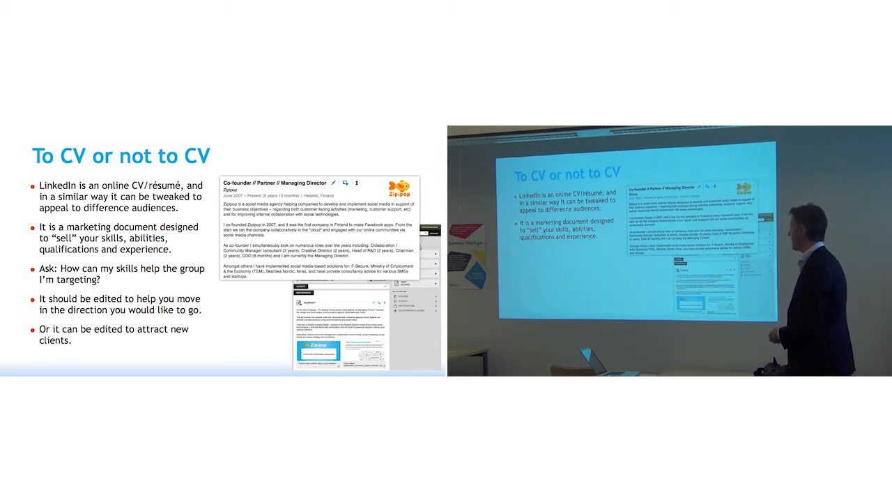